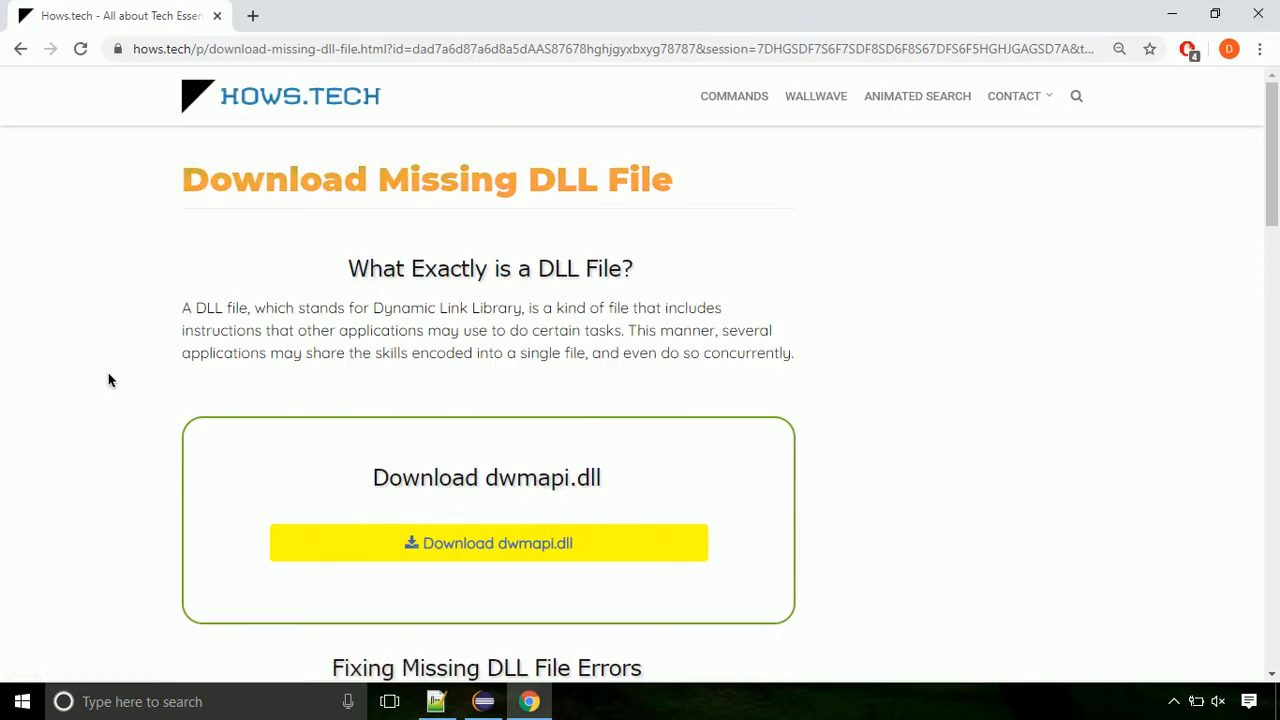
{"action": "mouse_move", "coordinate": [488, 543]}
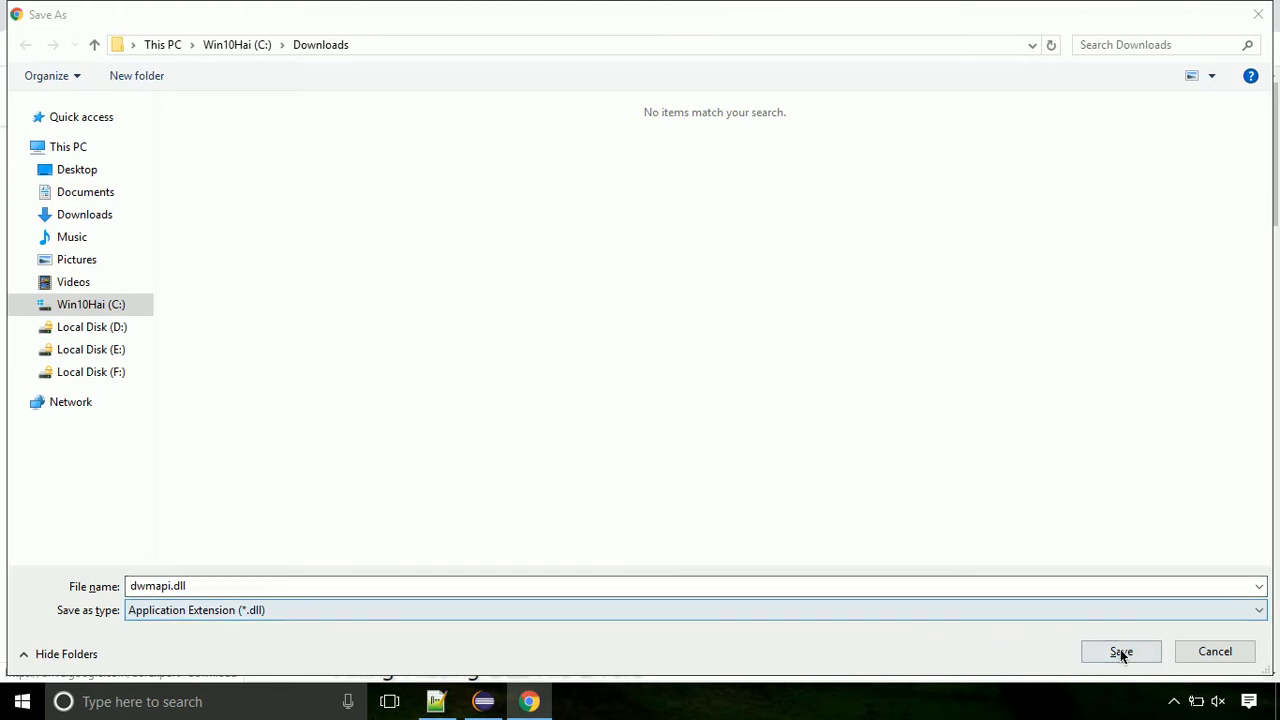
Step: Save dwmapi.dll from the hows.tech page into Downloads and reveal its download options
{"action": "left_click", "coordinate": [1121, 651]}
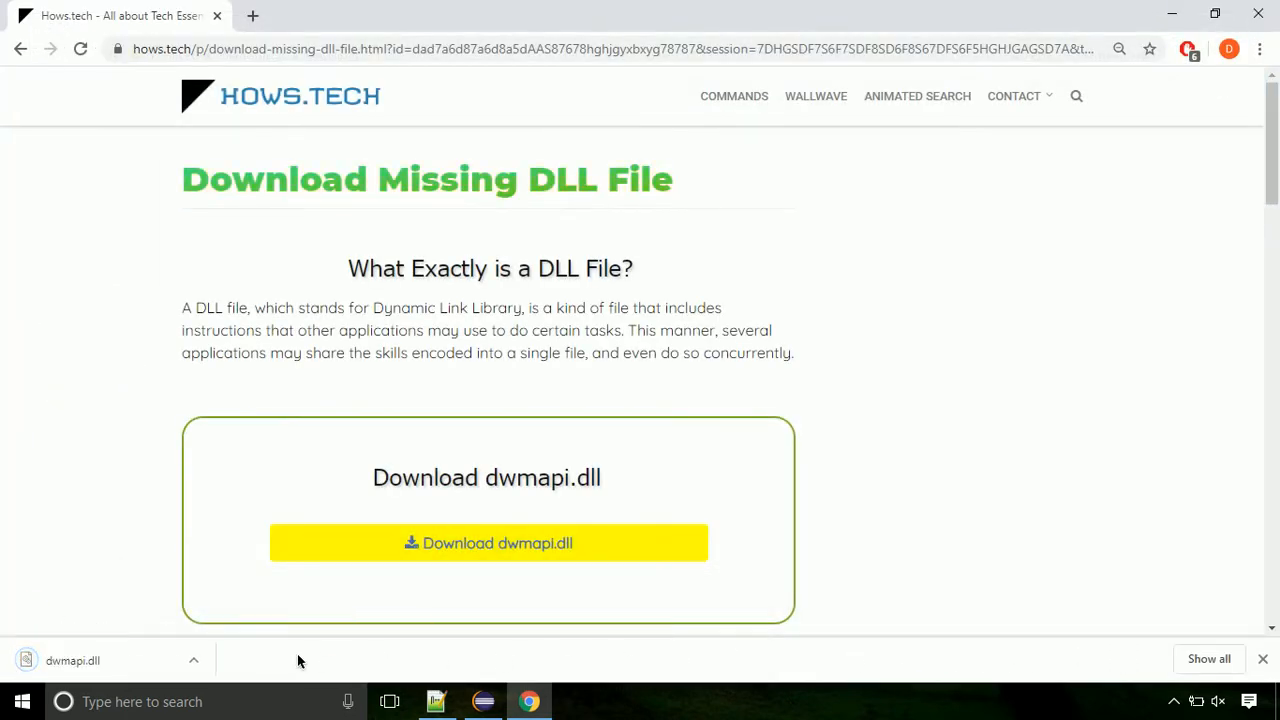
{"action": "left_click", "coordinate": [193, 660]}
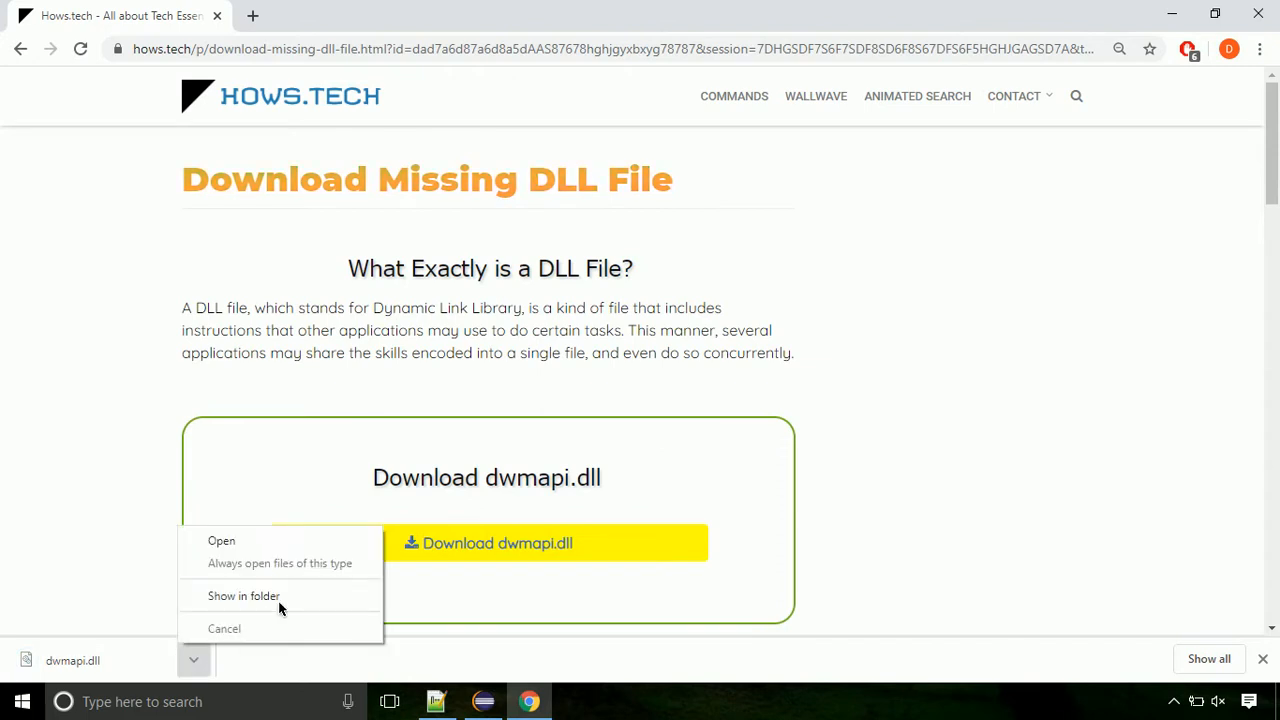
Step: Copy dwmapi.dll from the Downloads folder and go to the top level of the C: drive
{"action": "left_click", "coordinate": [244, 596]}
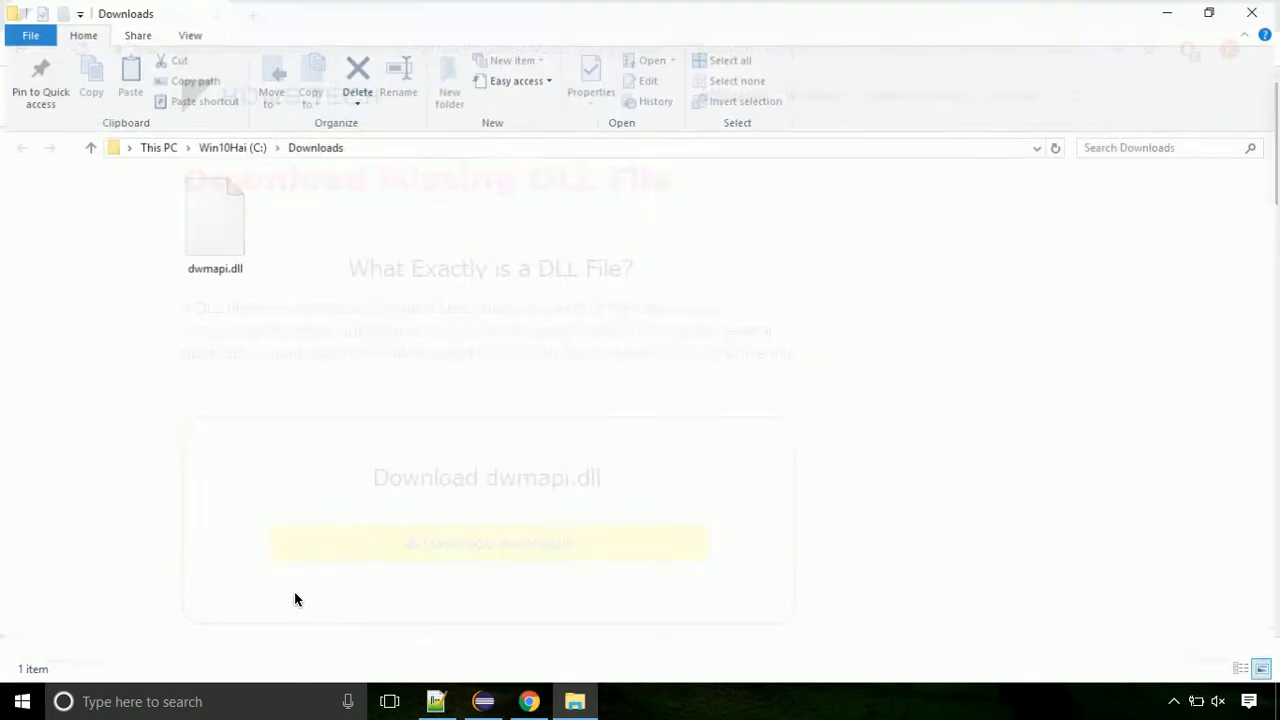
{"action": "left_click", "coordinate": [211, 215]}
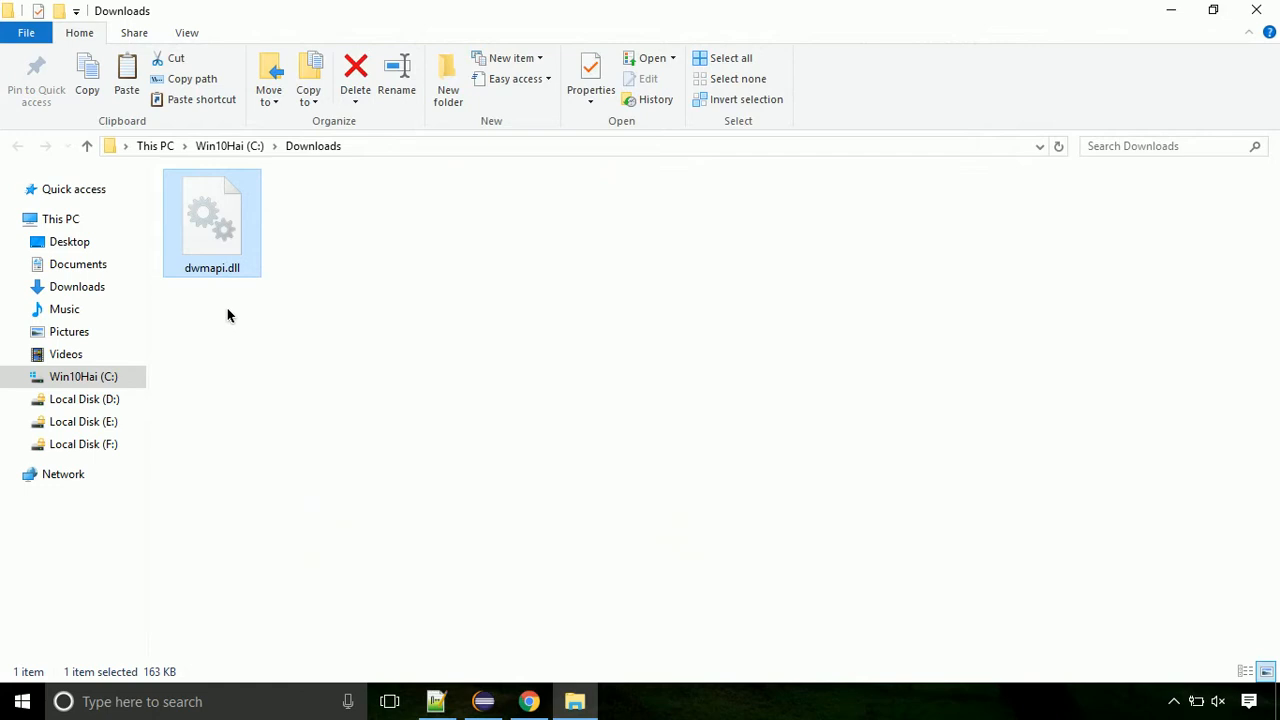
{"action": "right_click", "coordinate": [211, 215]}
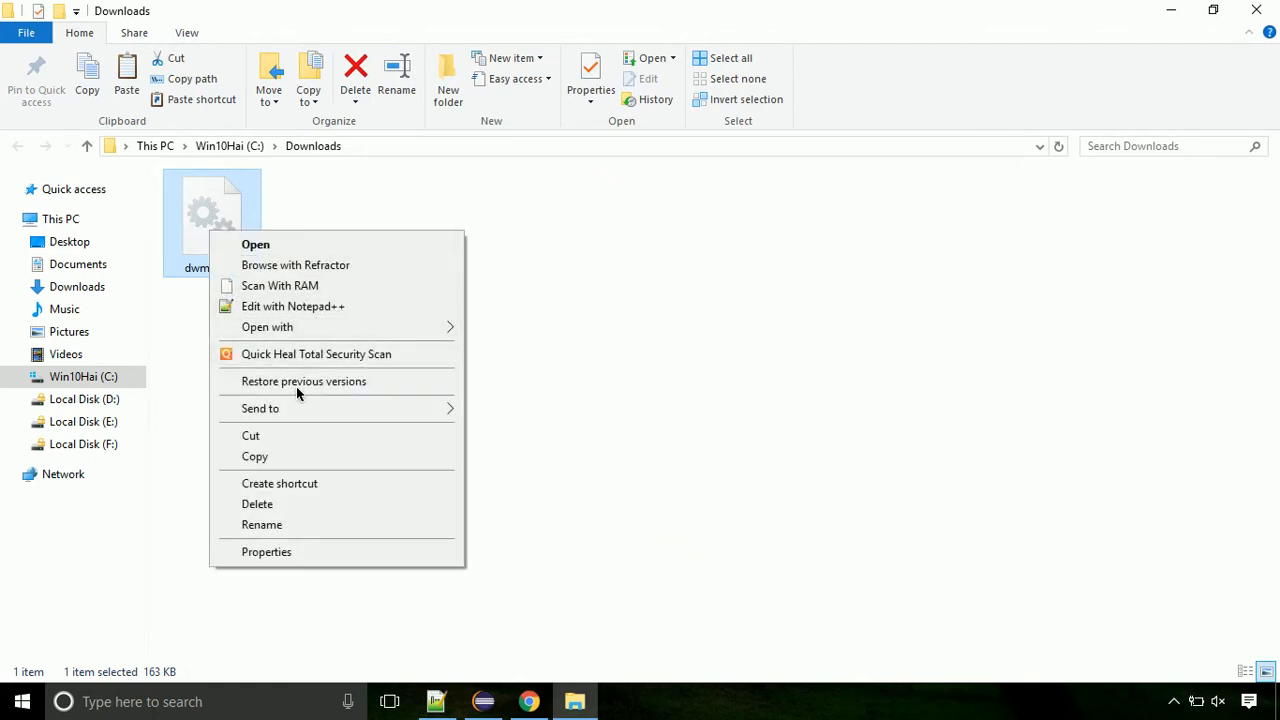
{"action": "left_click", "coordinate": [334, 456]}
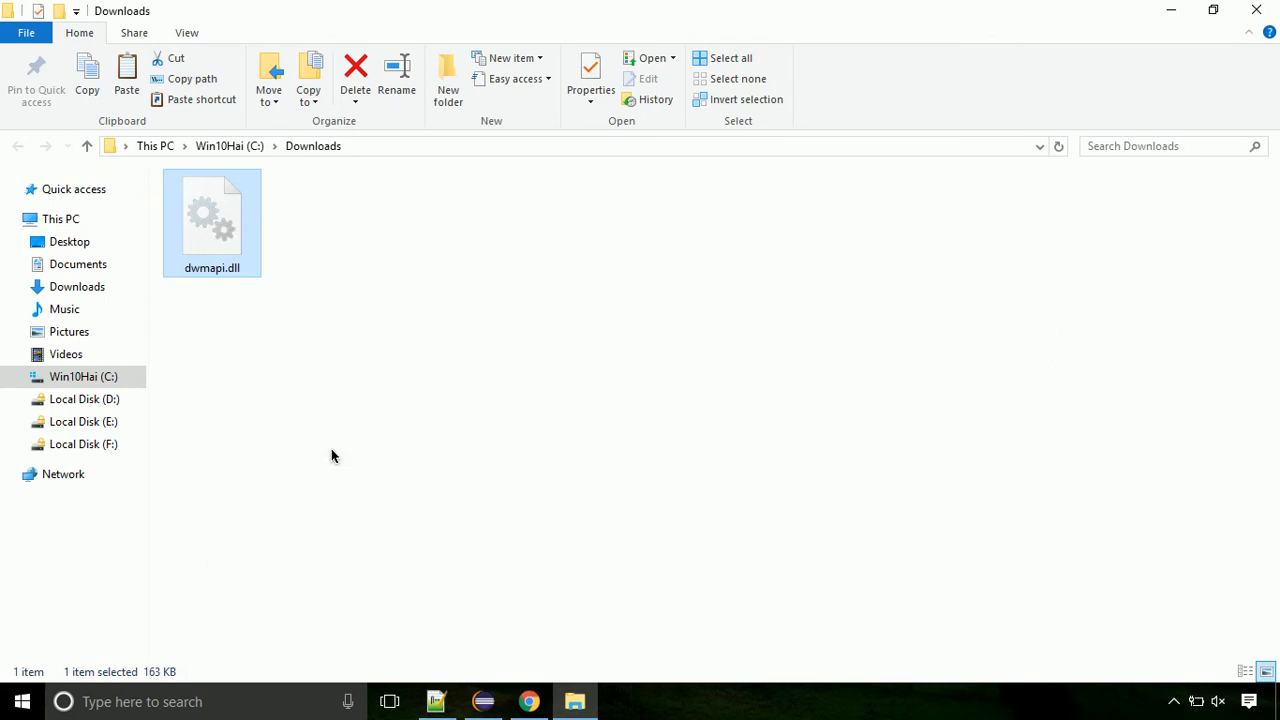
{"action": "mouse_move", "coordinate": [177, 402]}
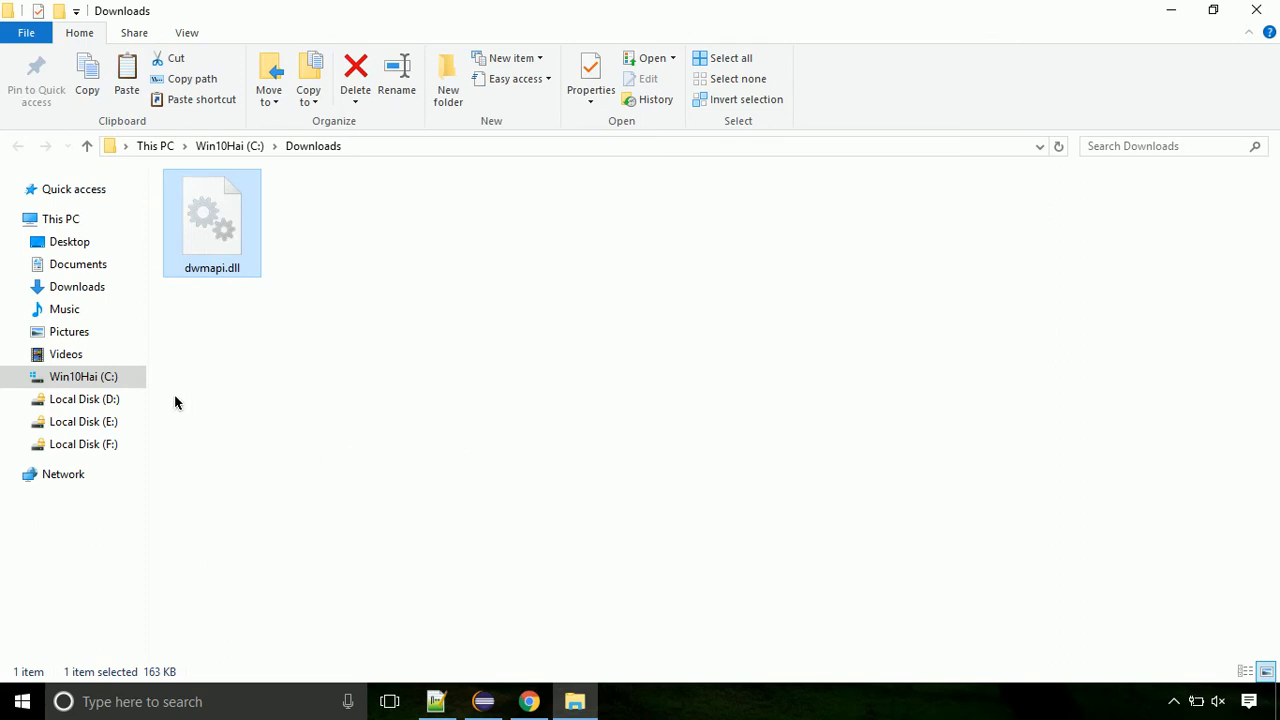
{"action": "left_click", "coordinate": [83, 376]}
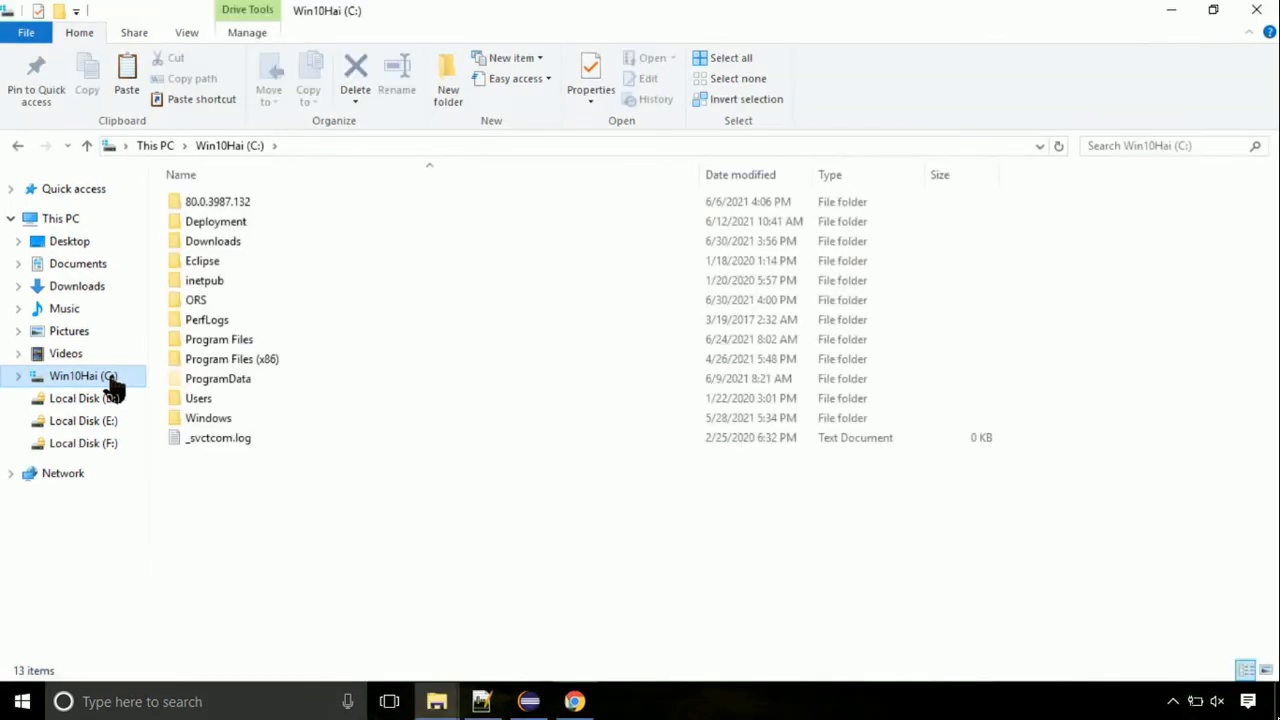
{"action": "mouse_move", "coordinate": [113, 388]}
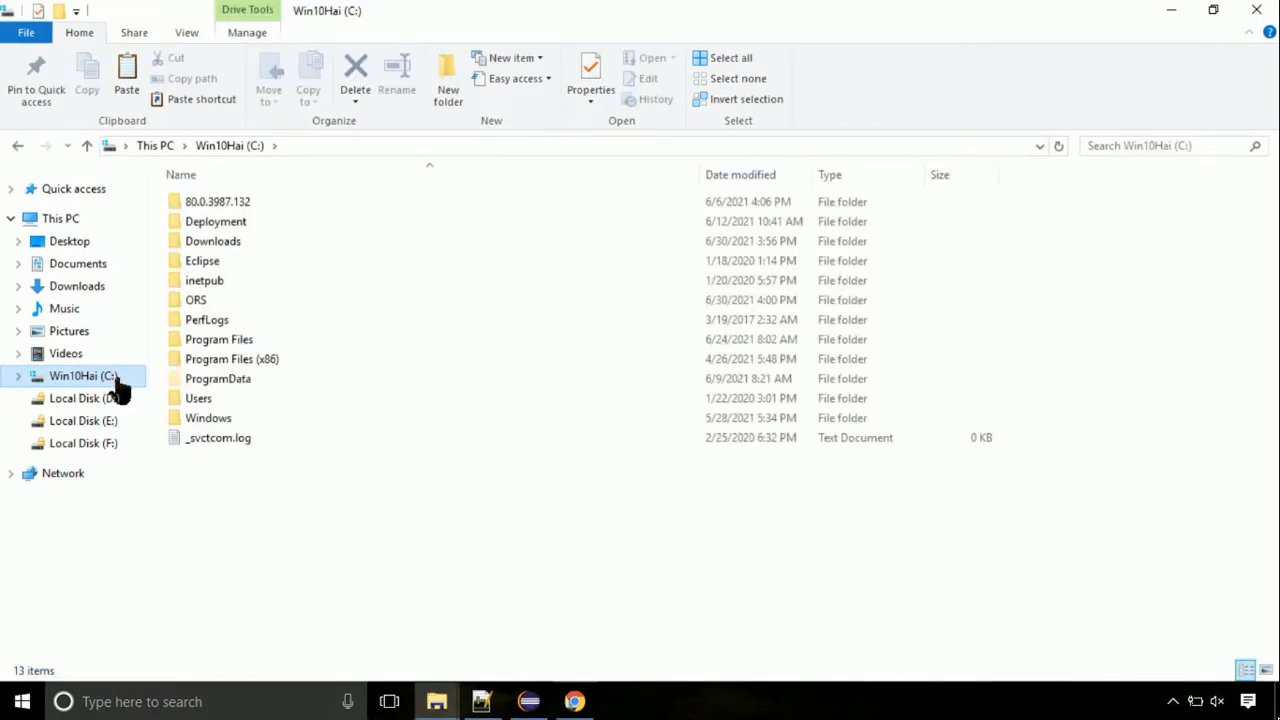
{"action": "mouse_move", "coordinate": [255, 425]}
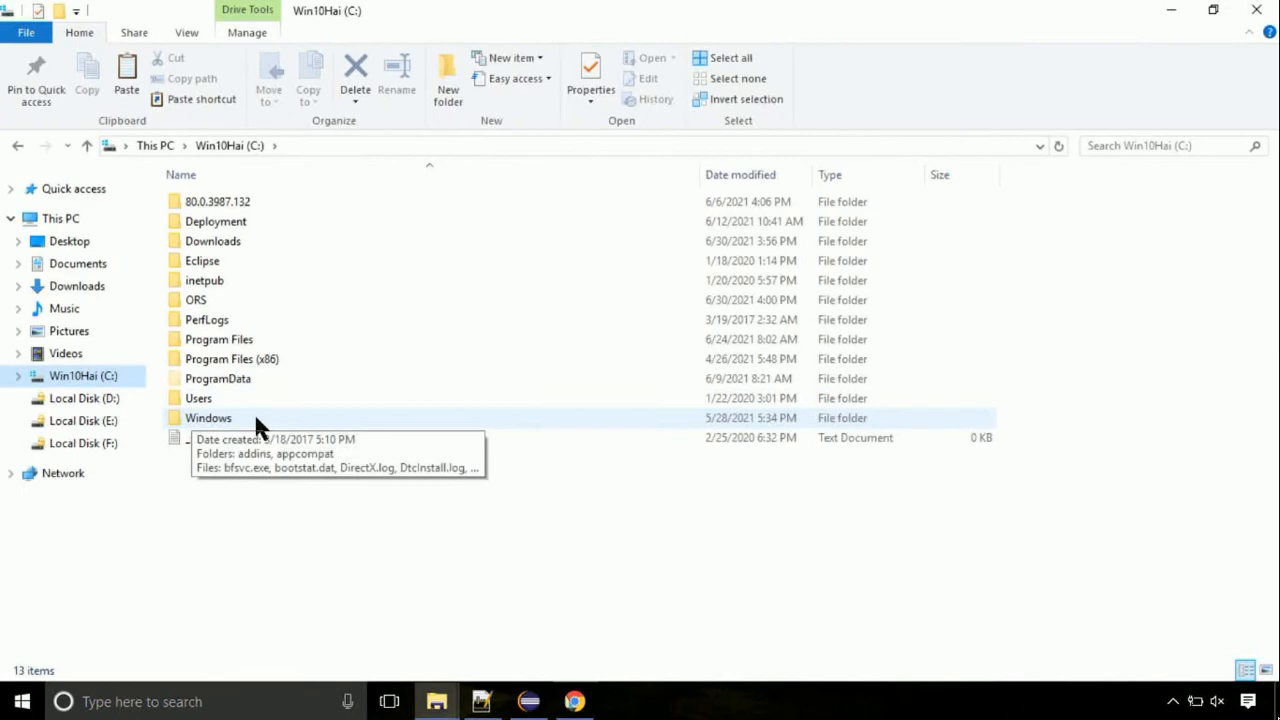
Step: Navigate into C:\Windows\System32 in File Explorer
{"action": "double_click", "coordinate": [208, 417]}
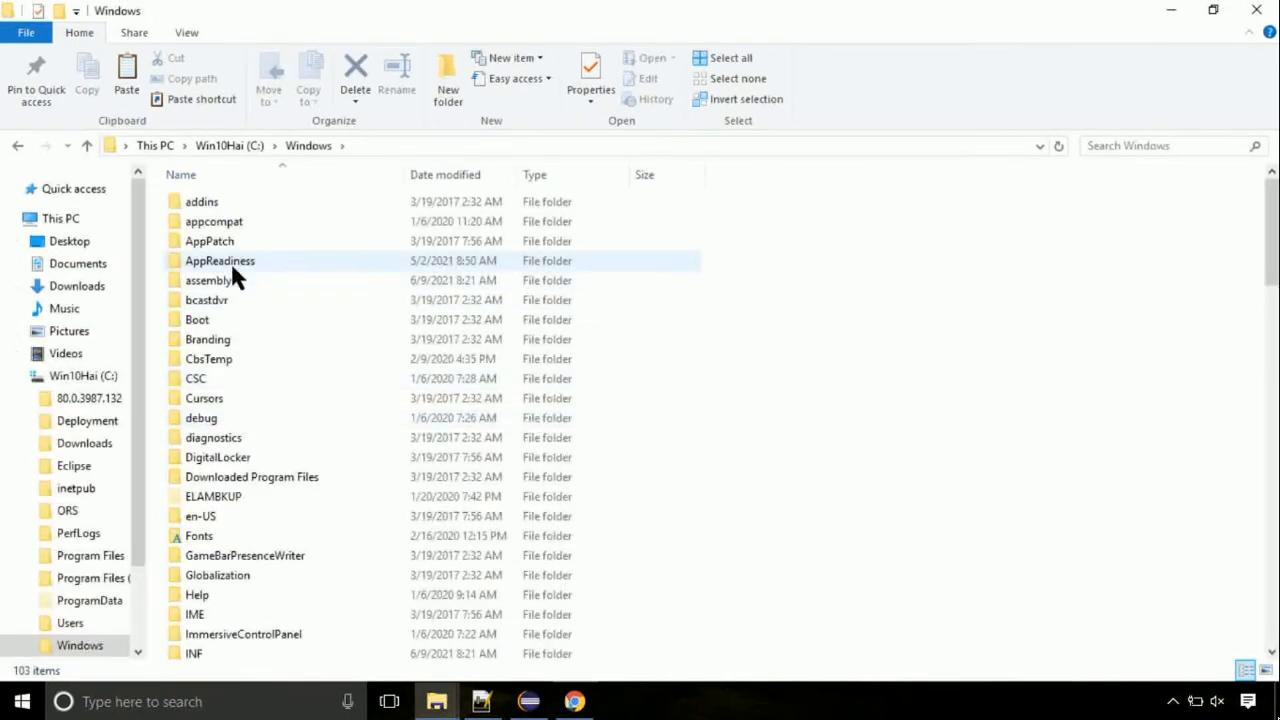
{"action": "left_click", "coordinate": [245, 275]}
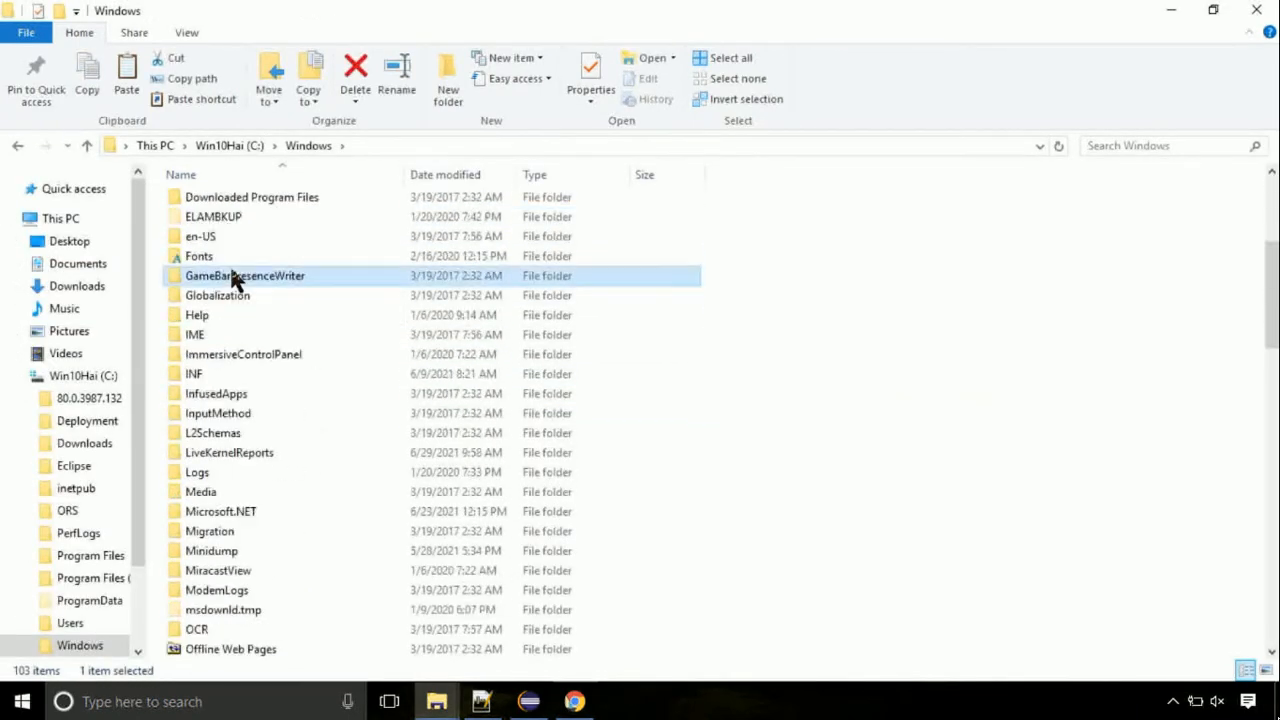
{"action": "scroll", "scroll_direction": "down", "scroll_amount": 3}
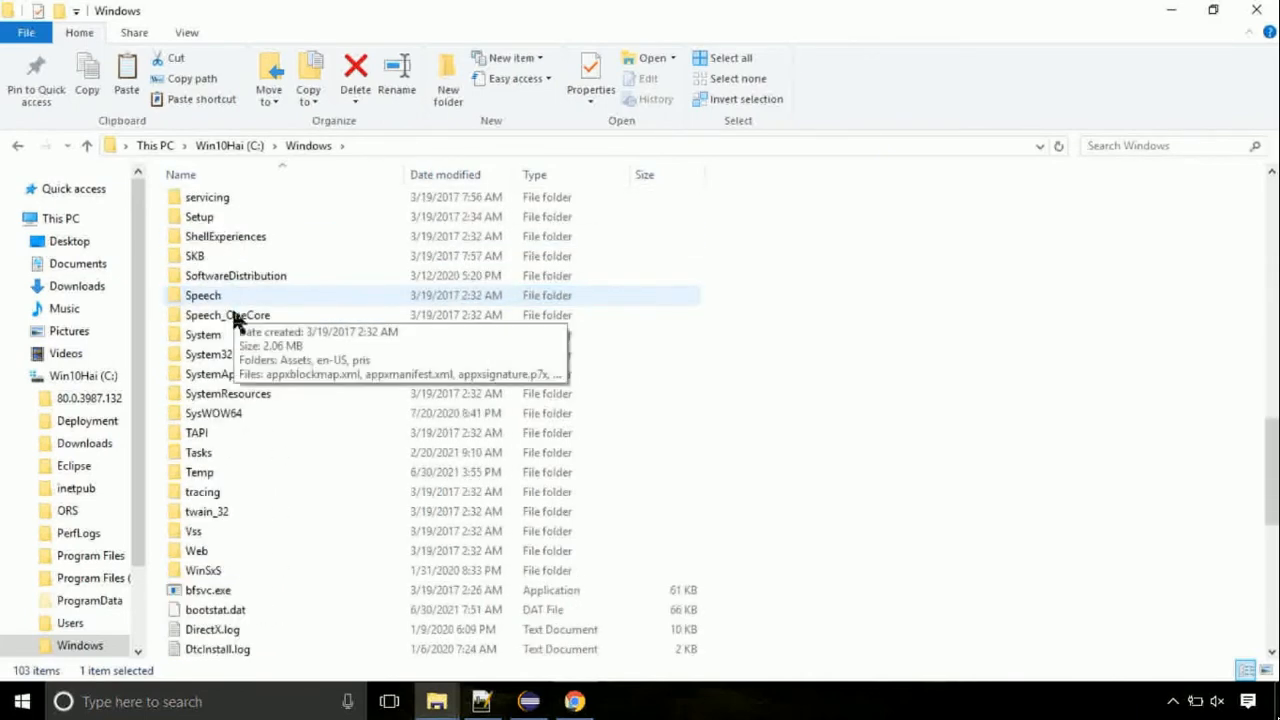
{"action": "double_click", "coordinate": [210, 354]}
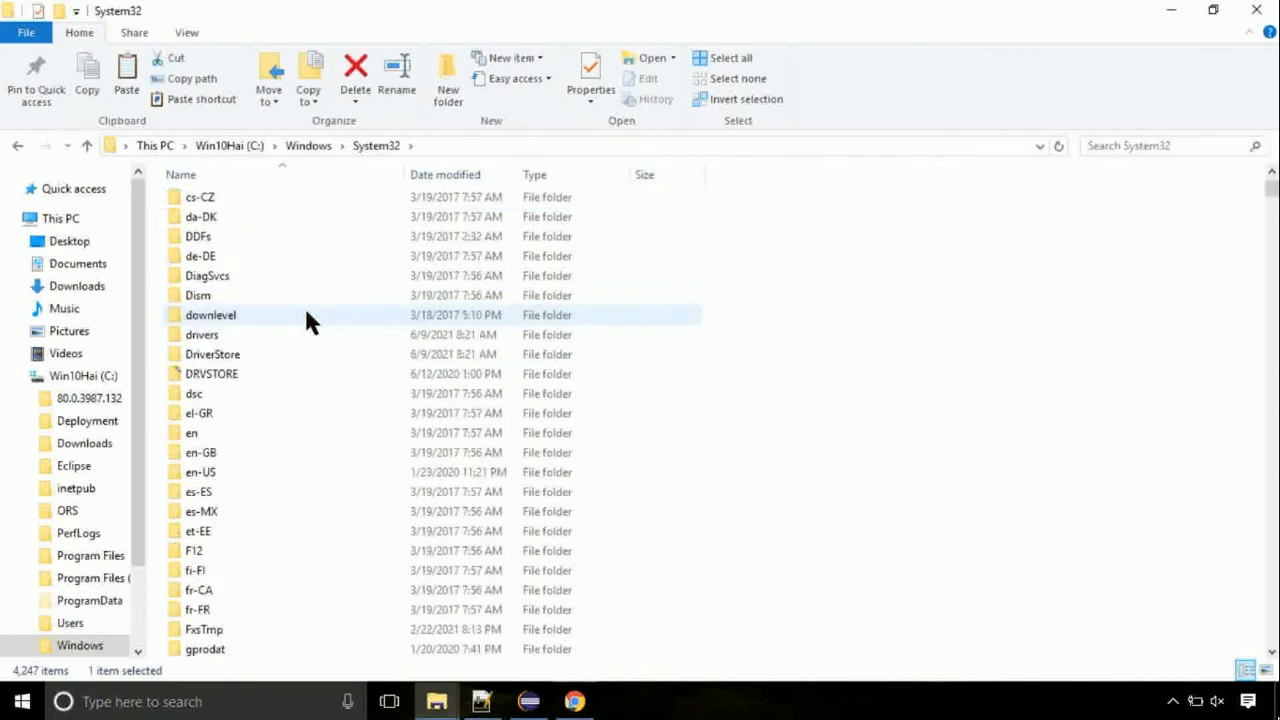
{"action": "scroll", "scroll_direction": "down", "scroll_amount": 3}
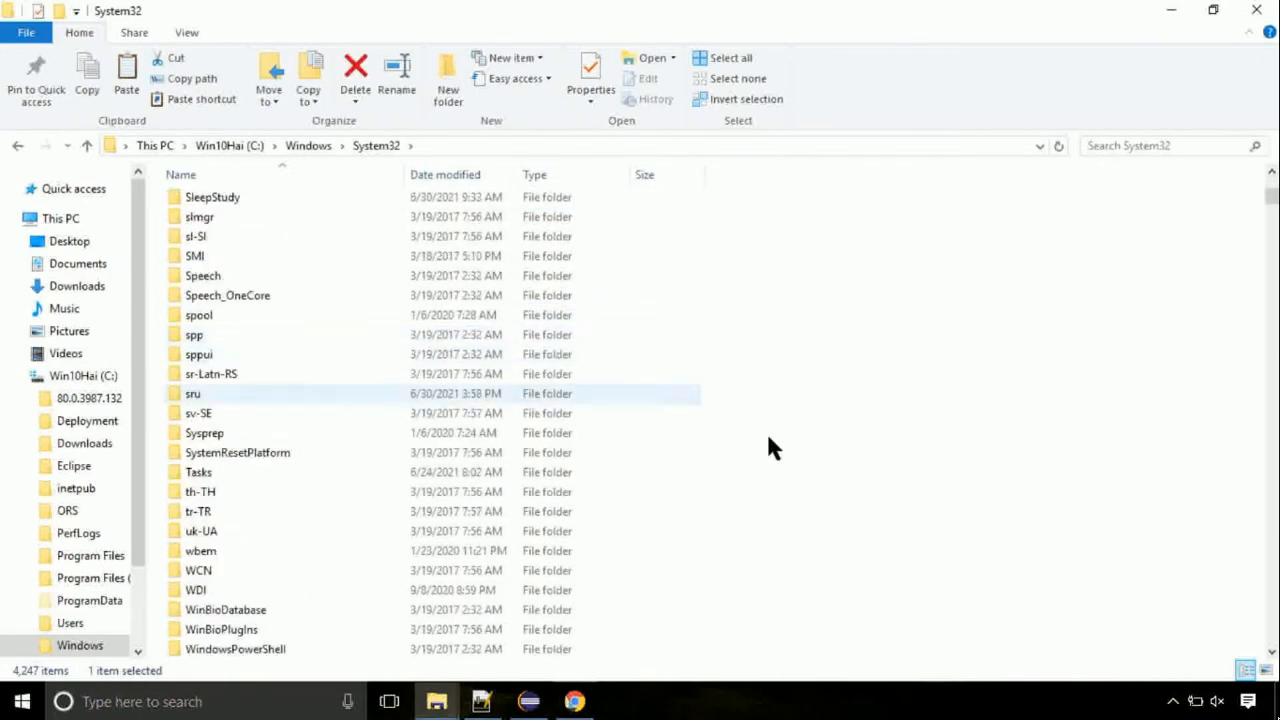
Step: Paste dwmapi.dll into System32 and continue past the administrator permission prompt
{"action": "right_click", "coordinate": [775, 447]}
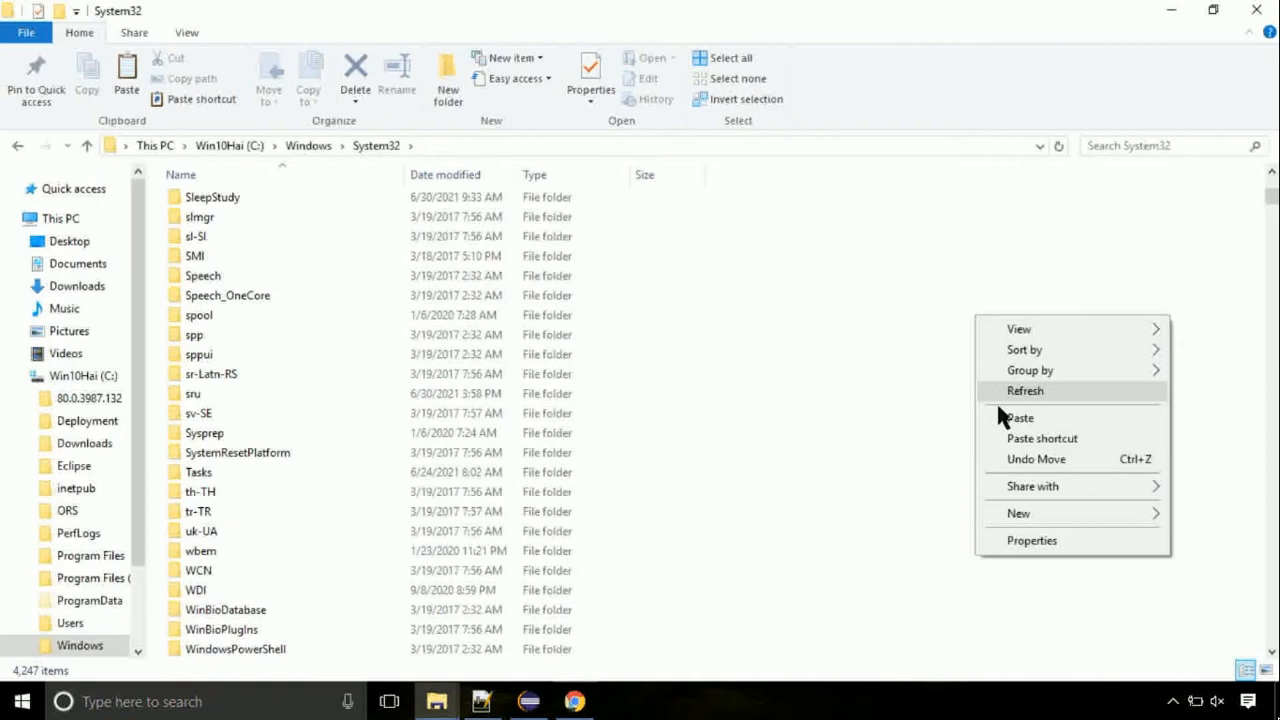
{"action": "left_click", "coordinate": [1019, 417]}
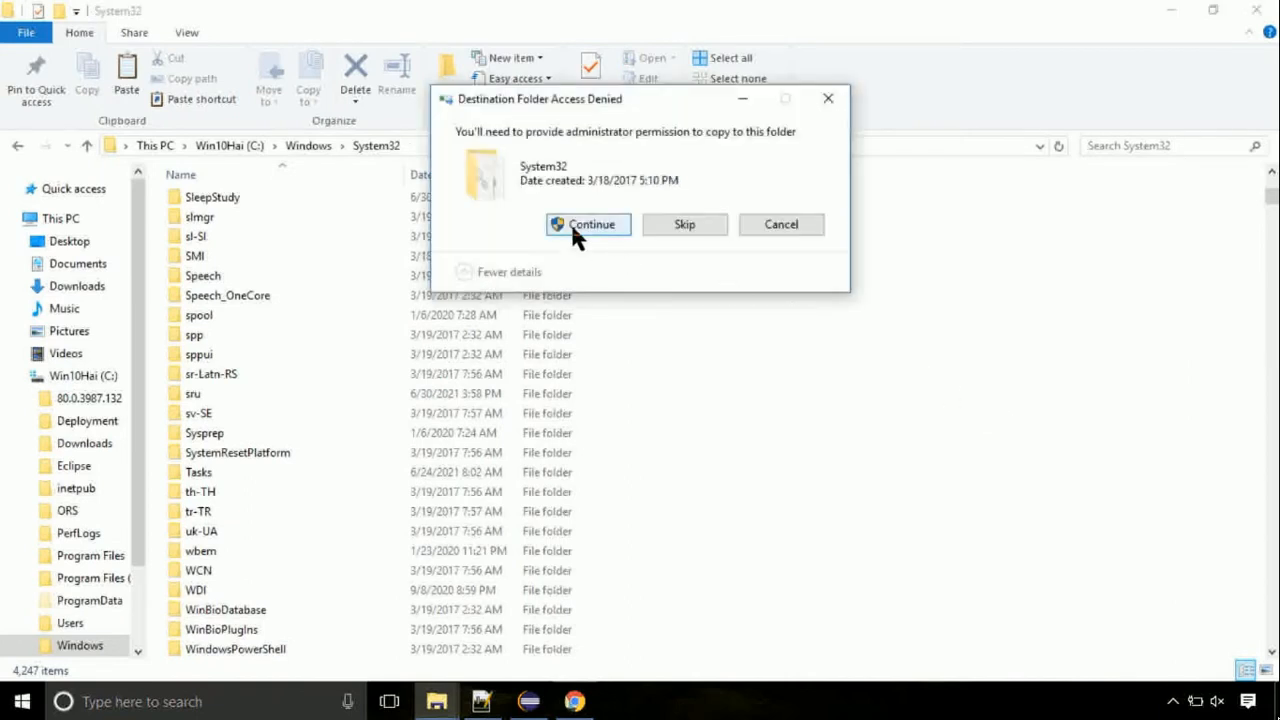
{"action": "left_click", "coordinate": [588, 224]}
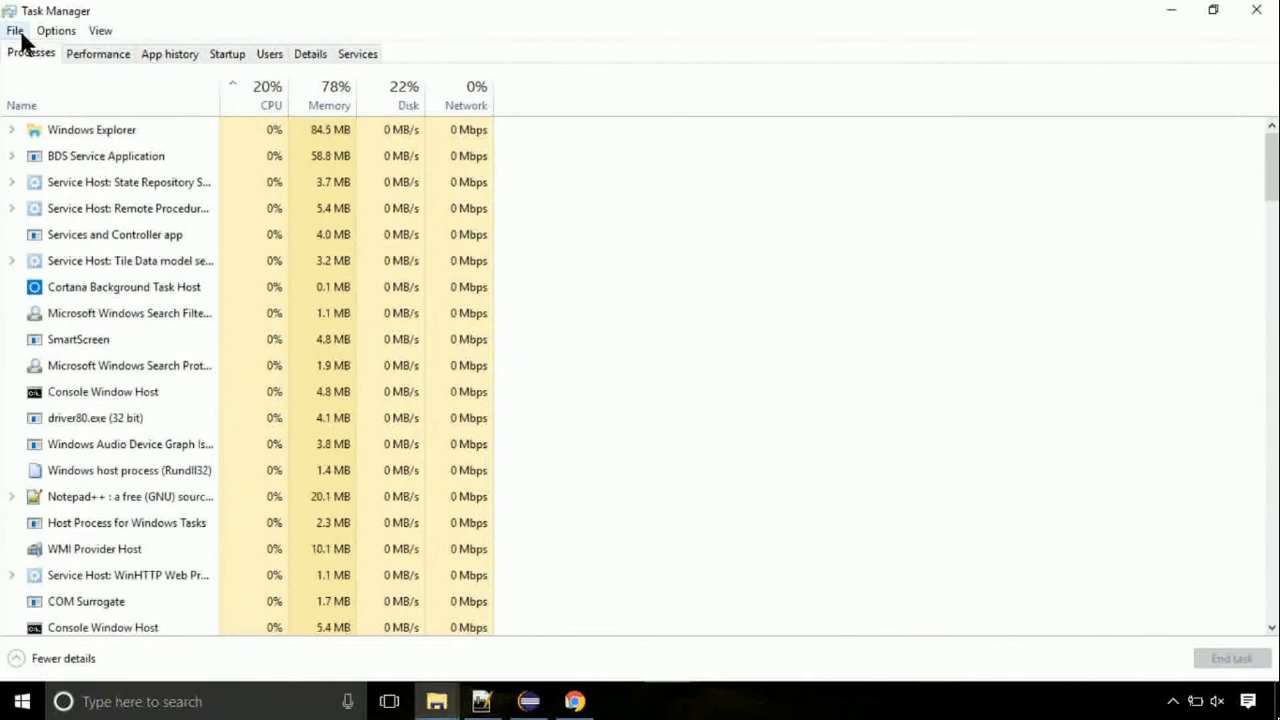
Step: Start Run new task from Task Manager's File menu and browse for the program file
{"action": "left_click", "coordinate": [15, 30]}
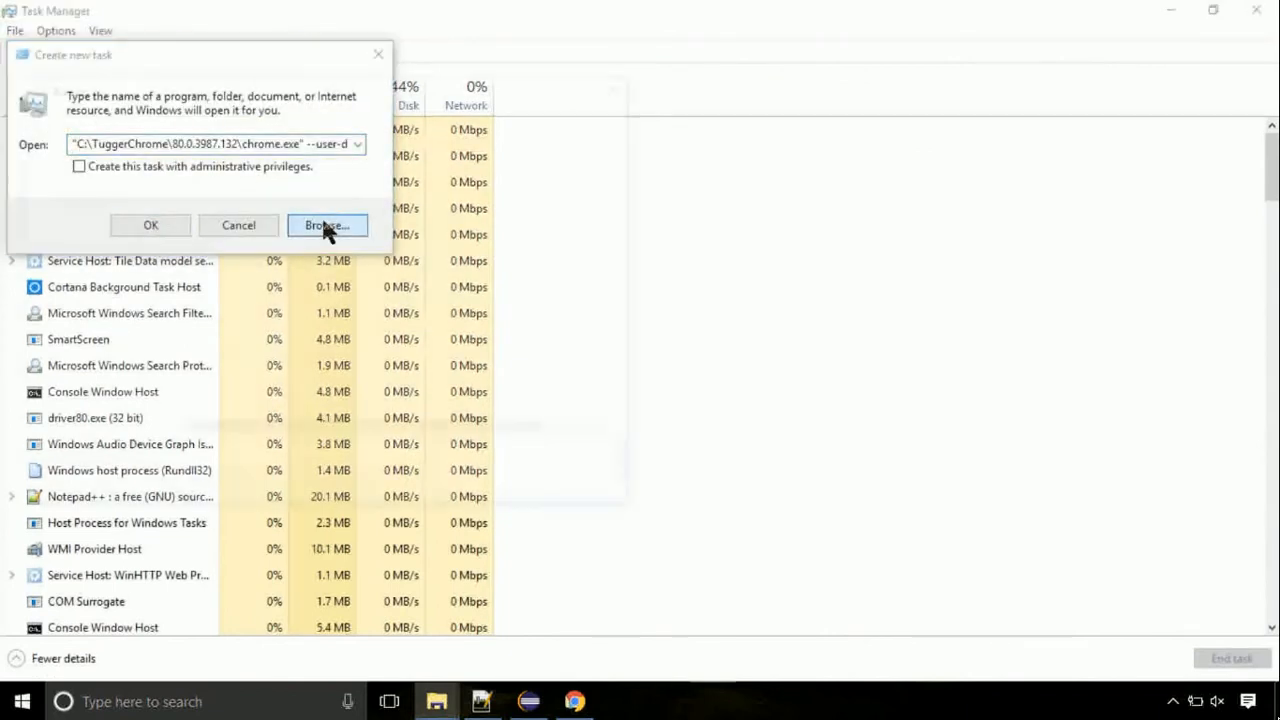
{"action": "left_click", "coordinate": [326, 225]}
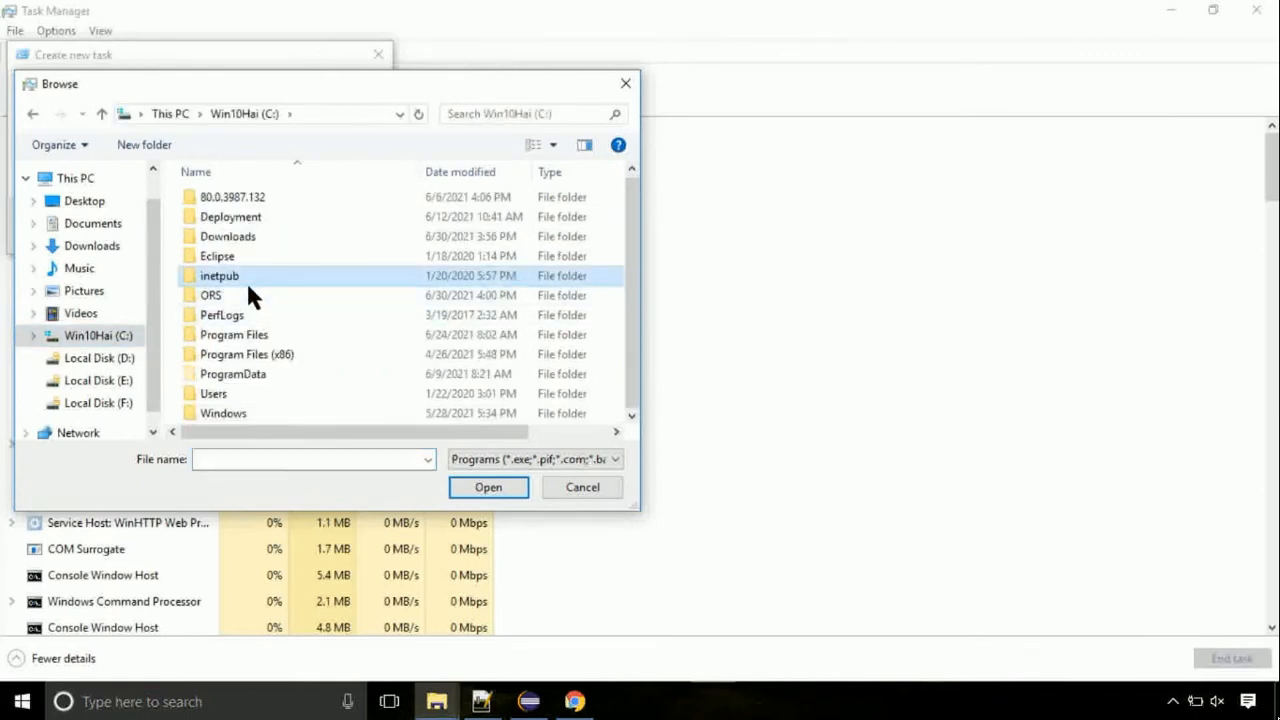
Step: Choose C:\Windows\System32\cmd.exe as the task's program with administrative privileges ticked
{"action": "double_click", "coordinate": [223, 413]}
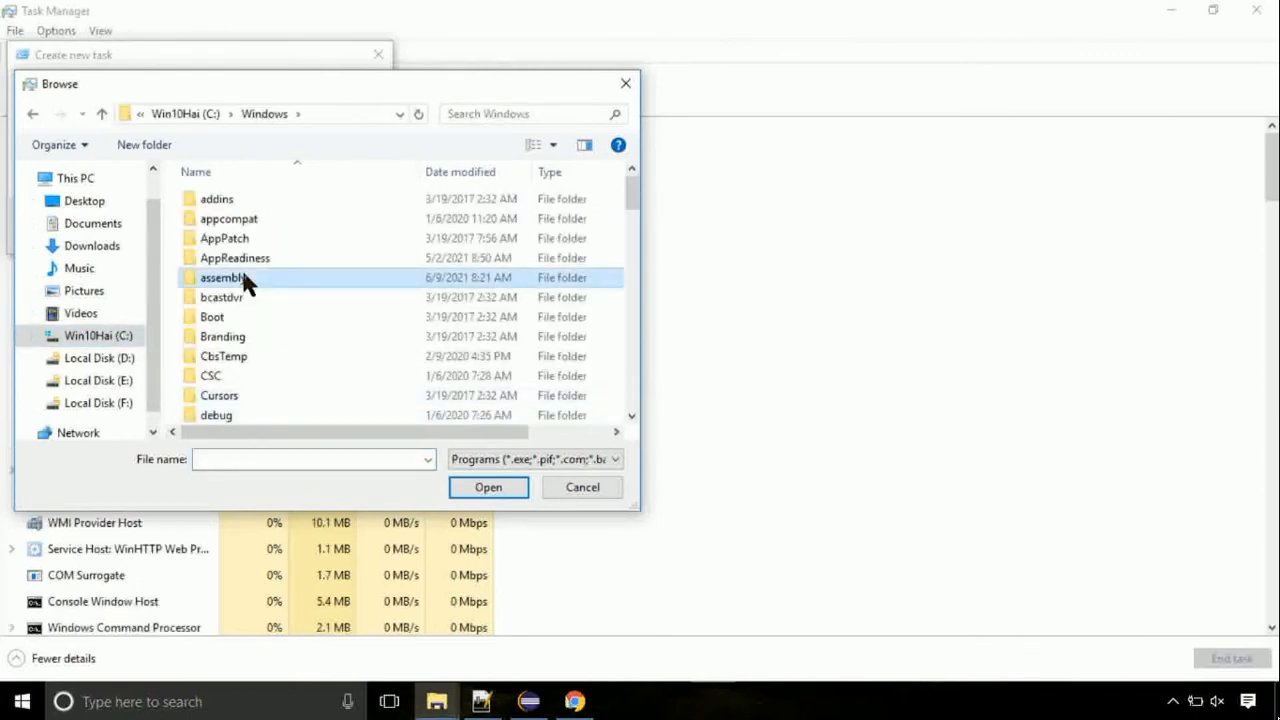
{"action": "scroll", "scroll_direction": "down", "scroll_amount": 3}
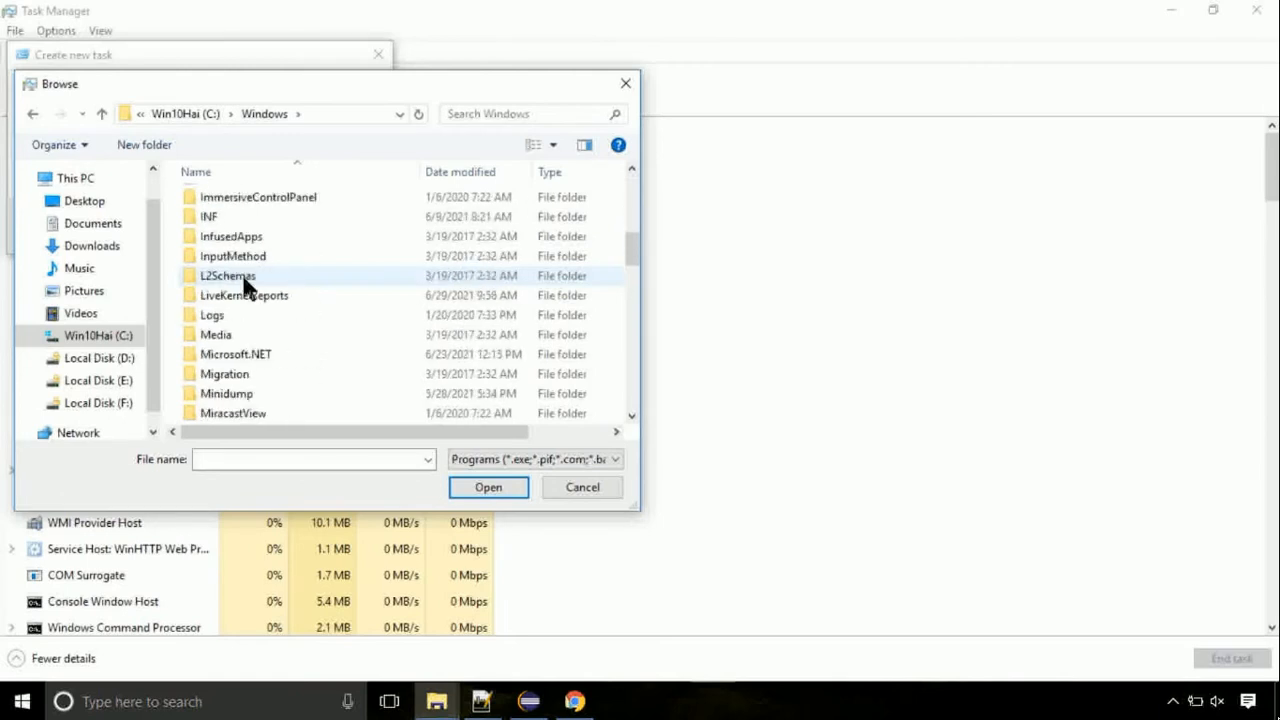
{"action": "scroll", "scroll_direction": "down", "scroll_amount": 3}
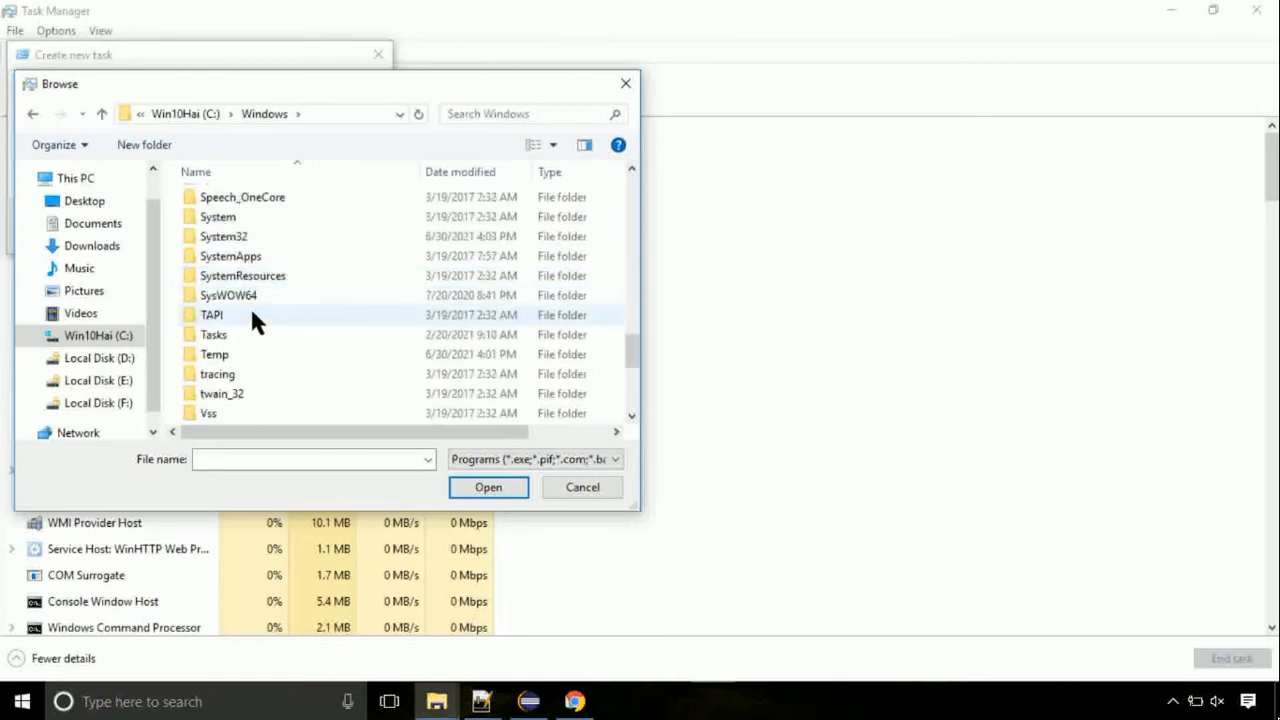
{"action": "double_click", "coordinate": [223, 236]}
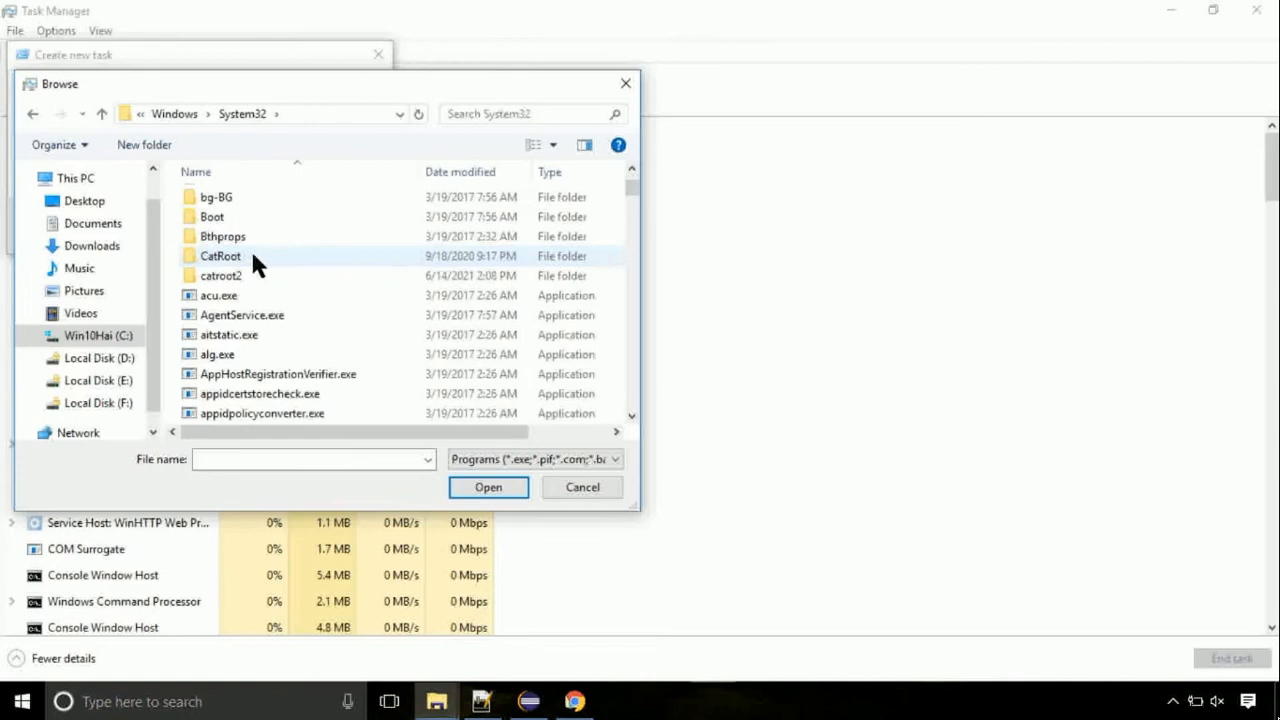
{"action": "scroll", "scroll_direction": "down", "scroll_amount": 3}
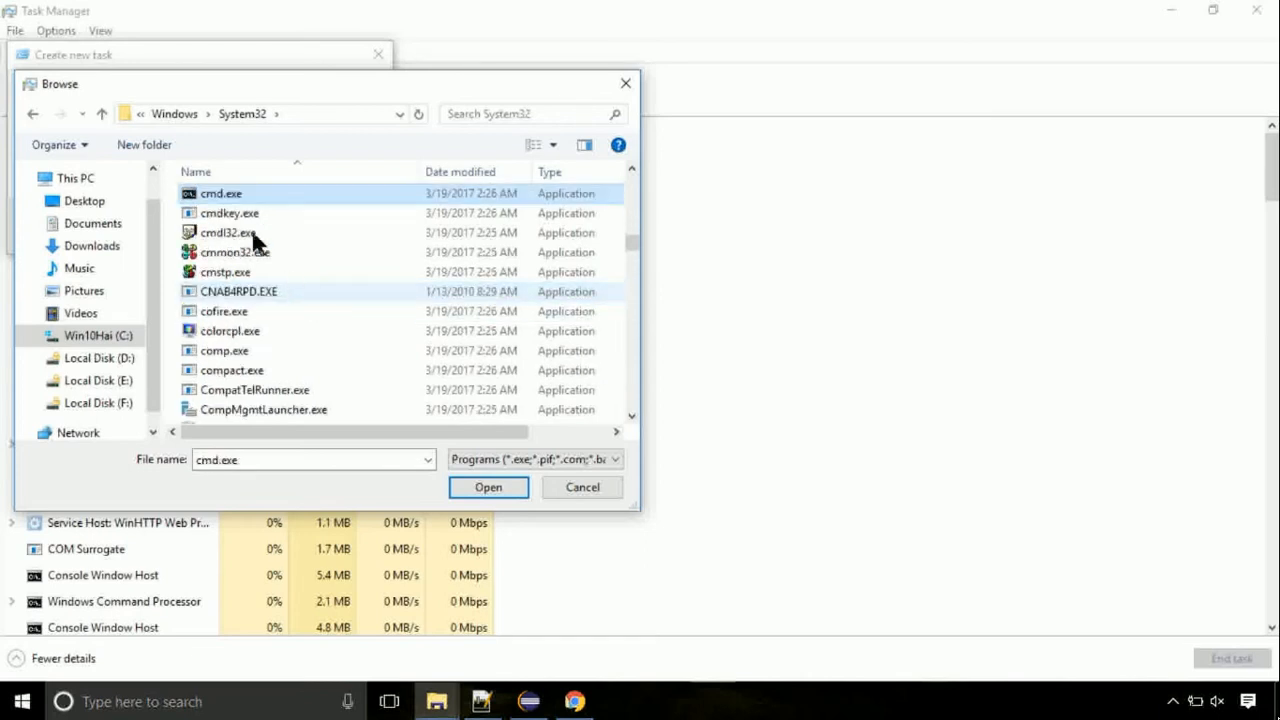
{"action": "left_click", "coordinate": [488, 487]}
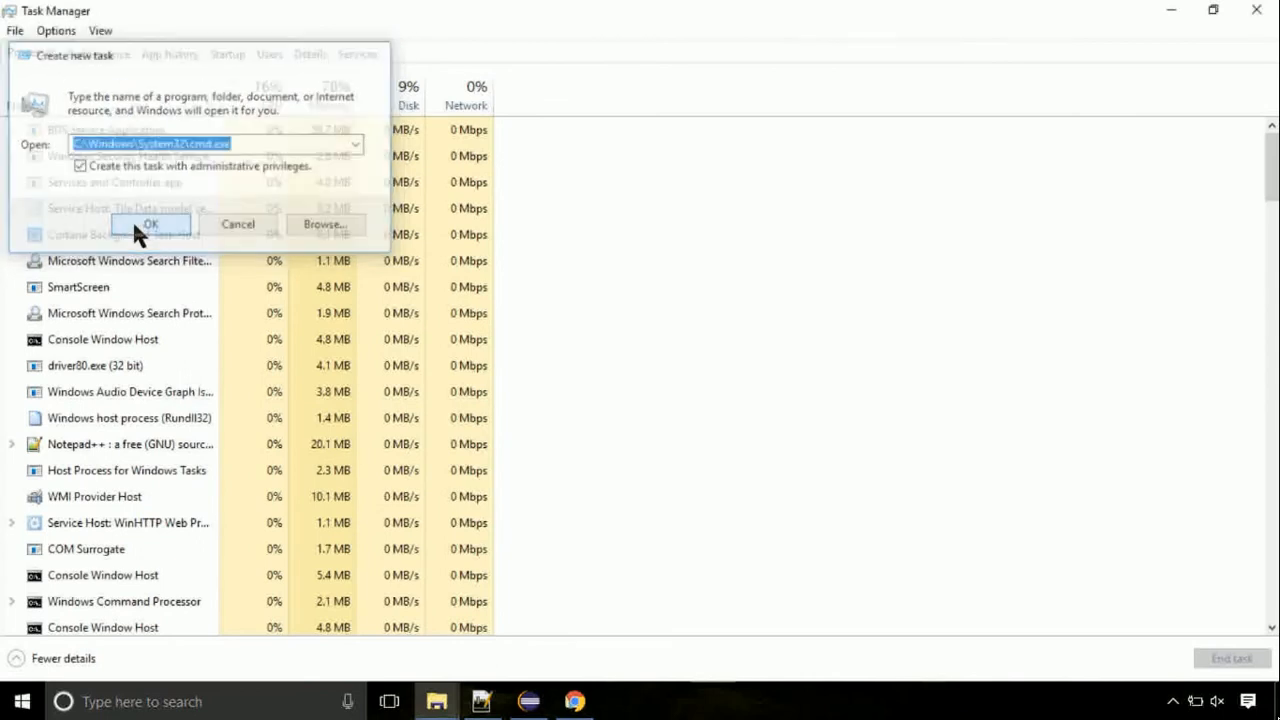
Step: Run gpupdate successfully in the admin Command Prompt, then enter chkdsk c: at the prompt
{"action": "left_click", "coordinate": [150, 223]}
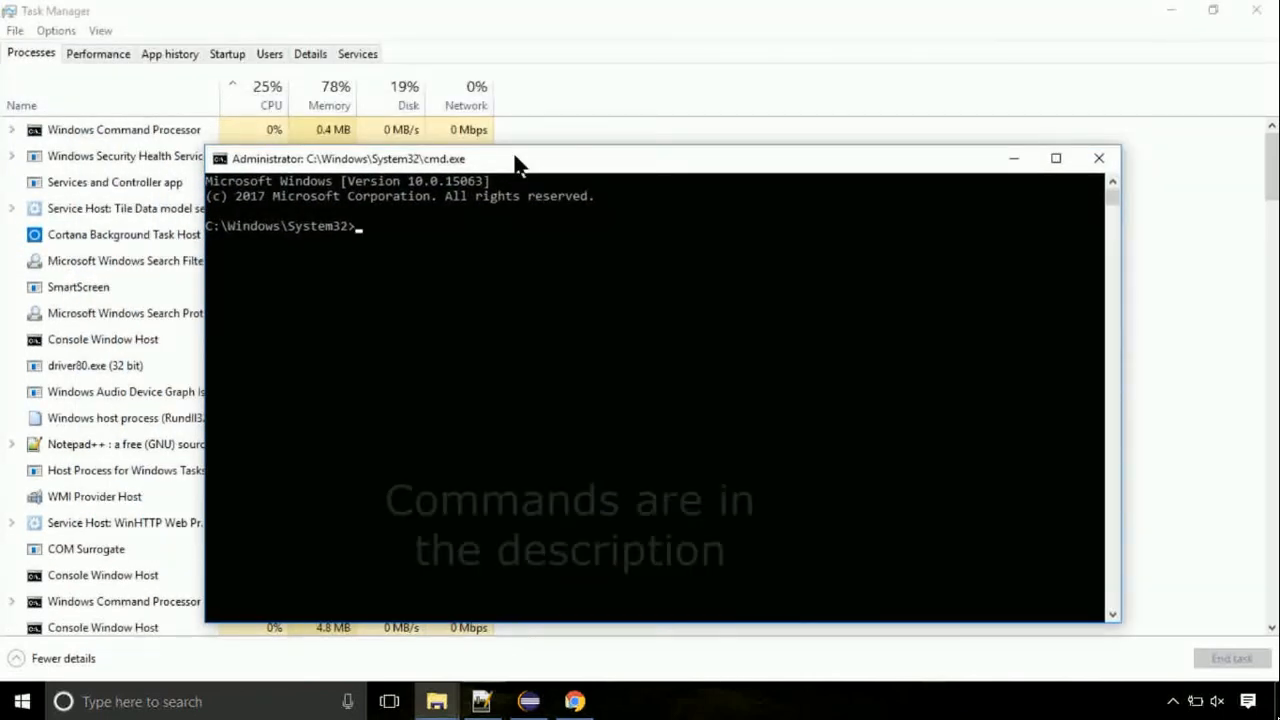
{"action": "type", "text": "gpupdate"}
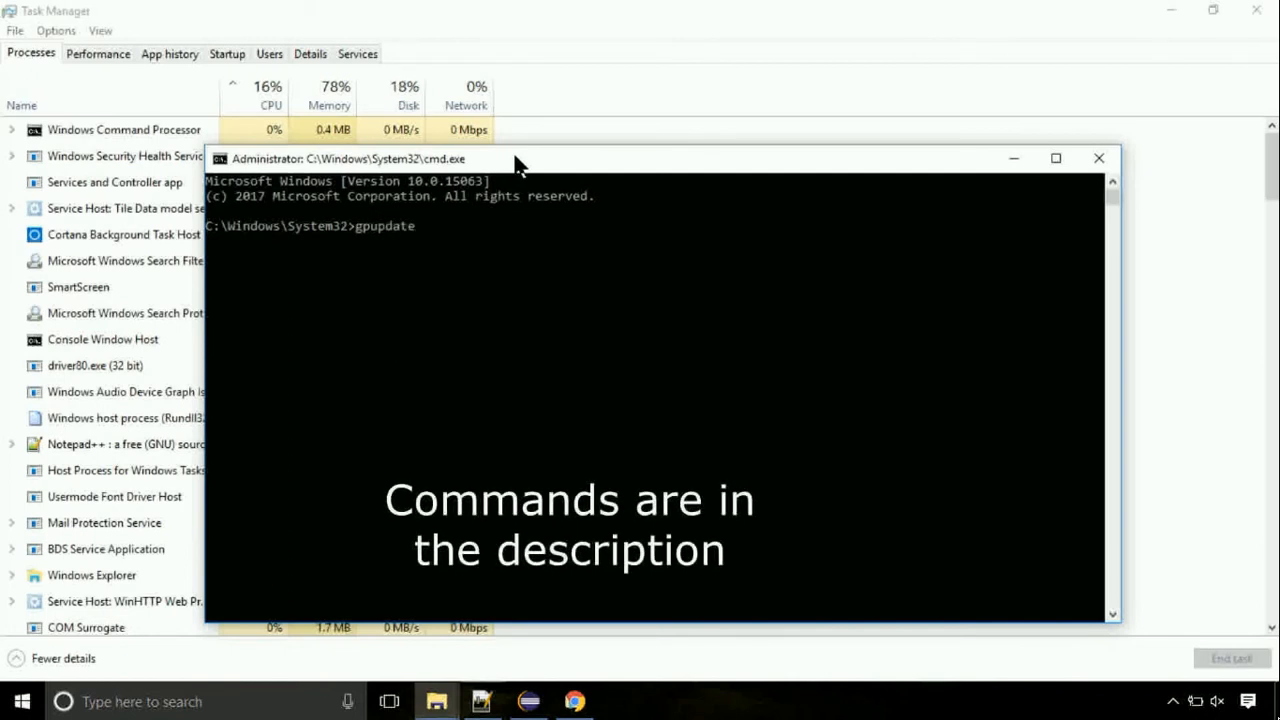
{"action": "key", "text": "Return"}
{"action": "type", "text": "c"}
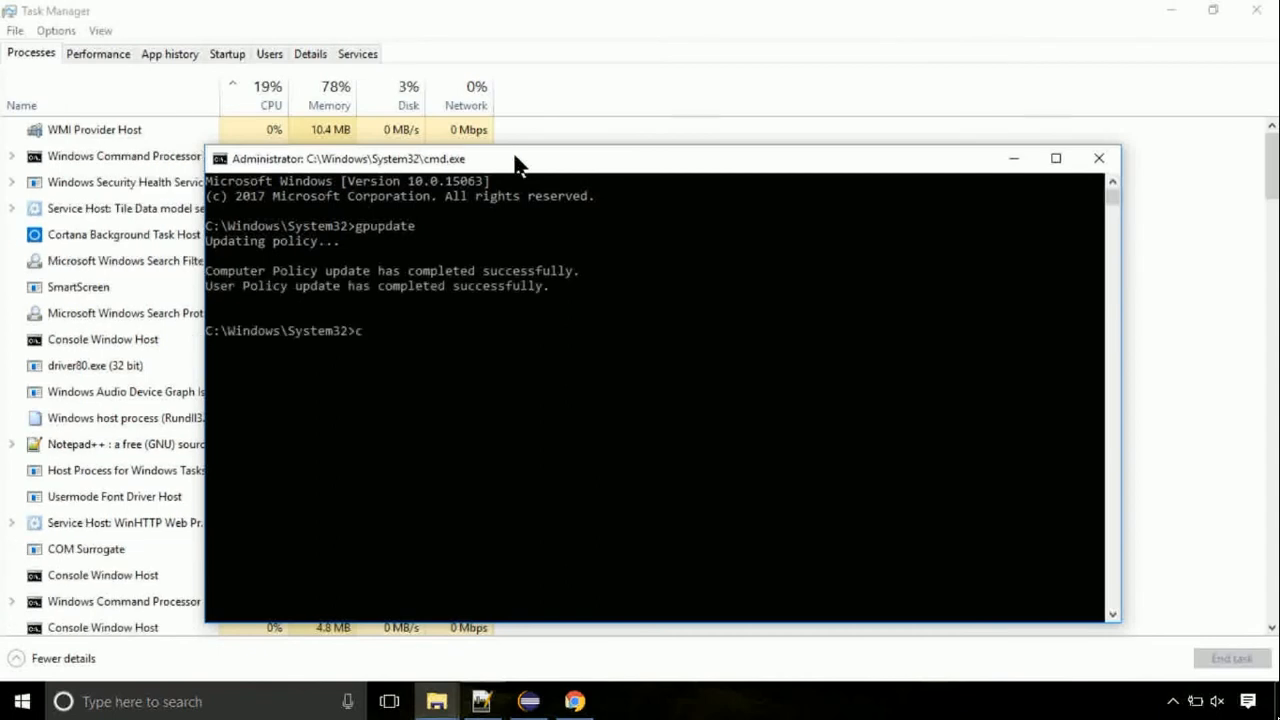
{"action": "type", "text": "hkdsk"}
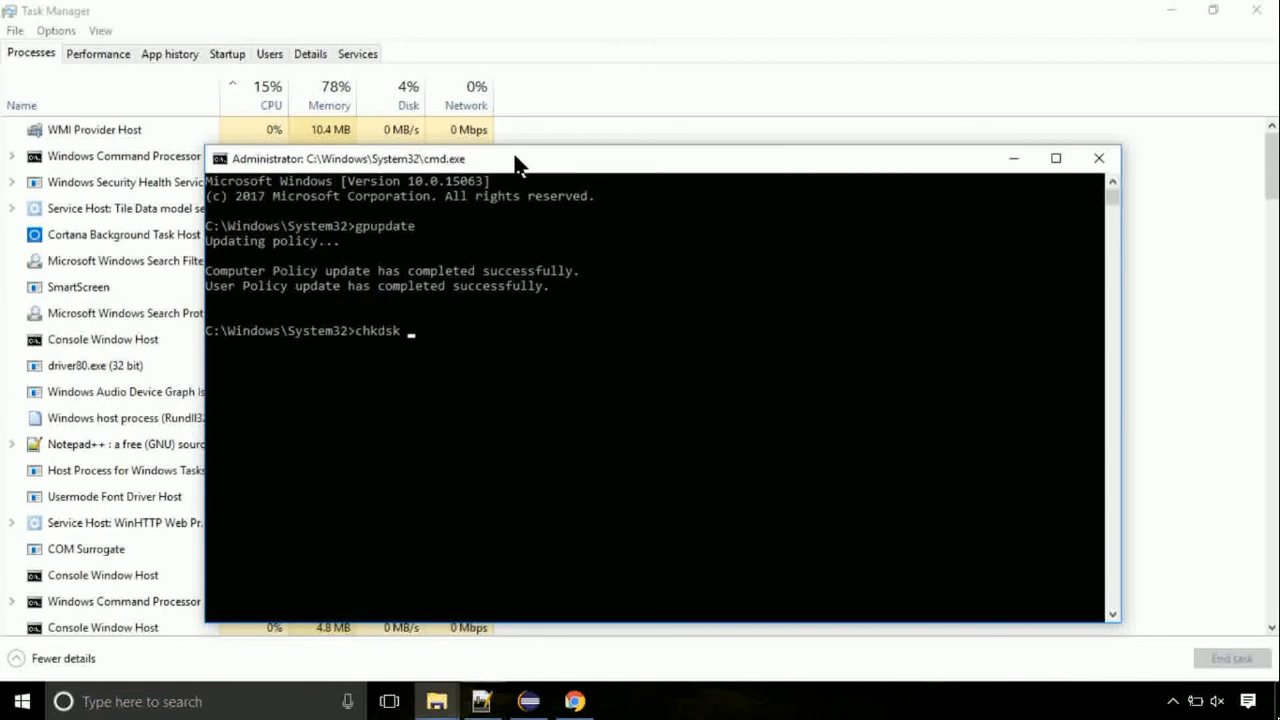
{"action": "type", "text": "c:"}
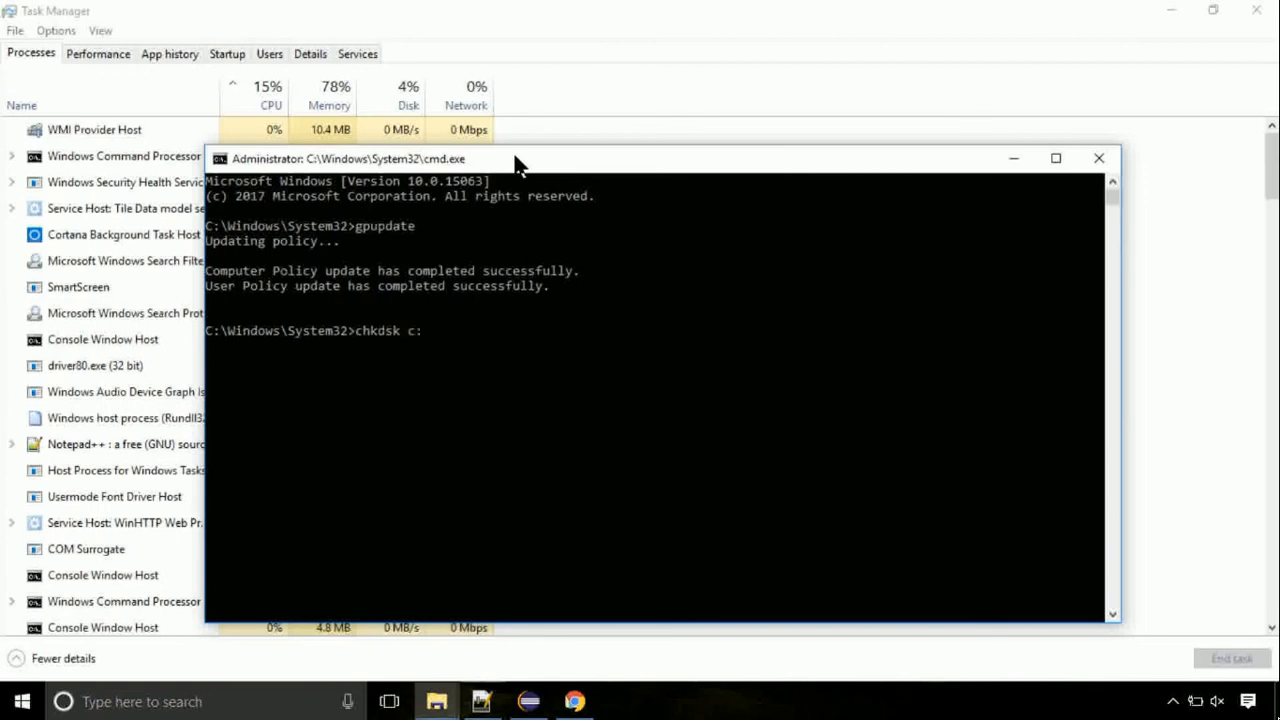